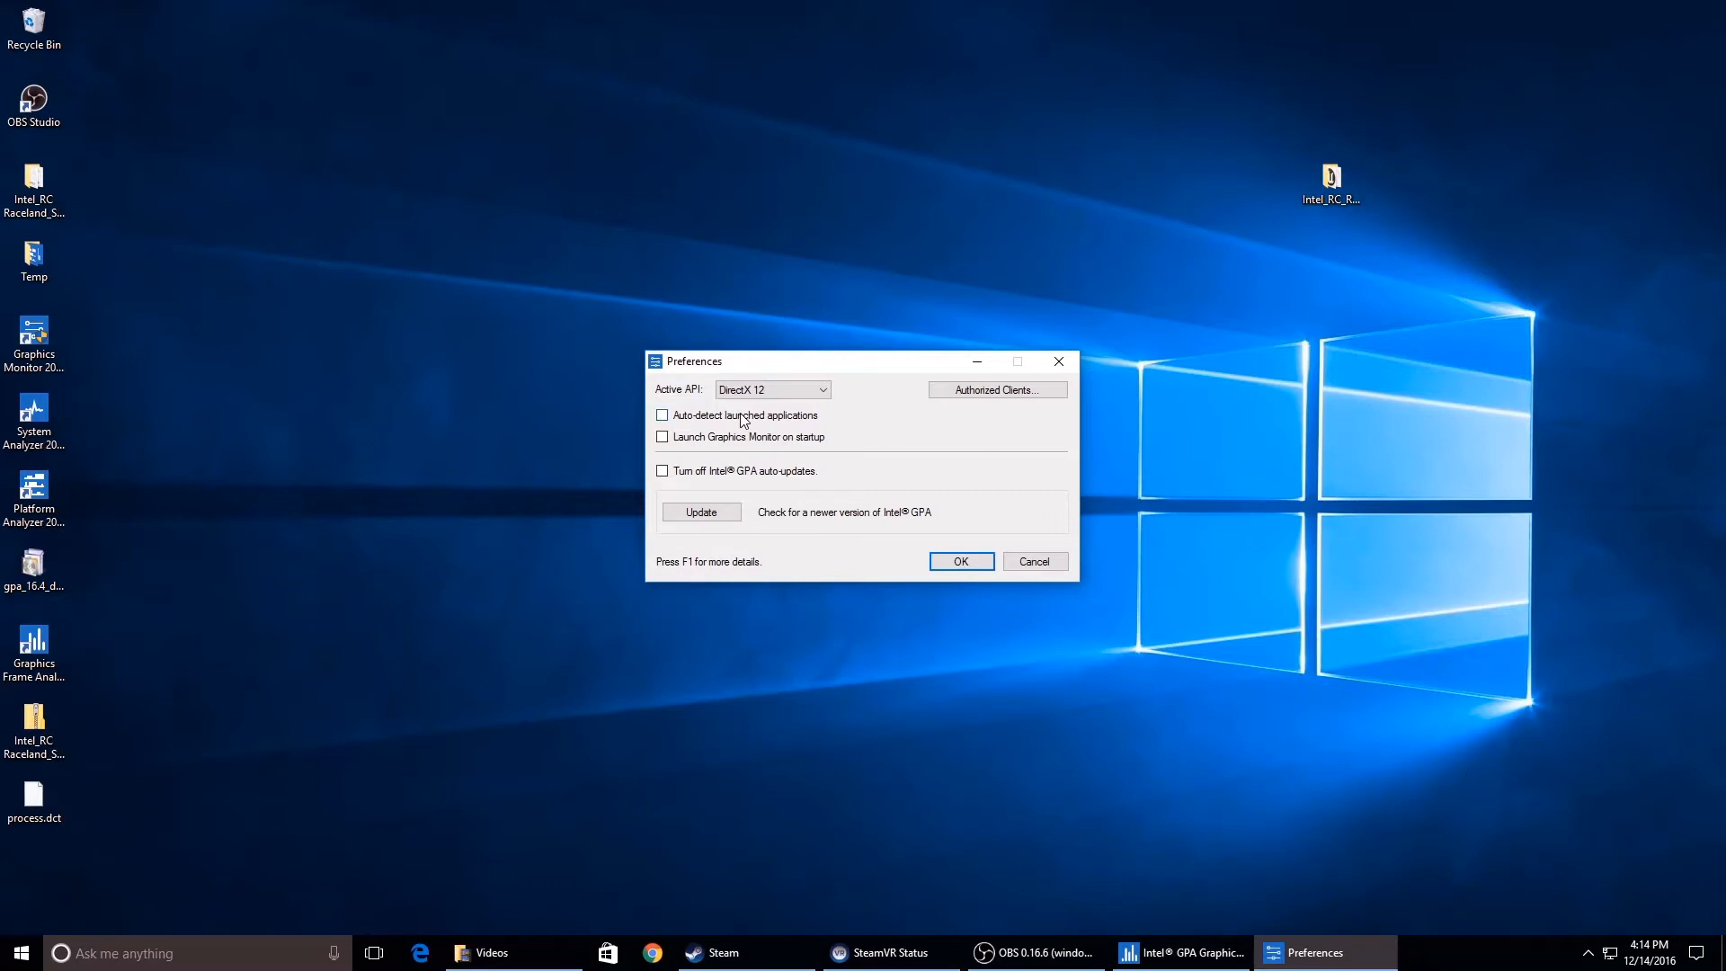
Enable 'Auto-detect launched applications' in Graphics Monitor preferences and confirm with OK.
click(661, 415)
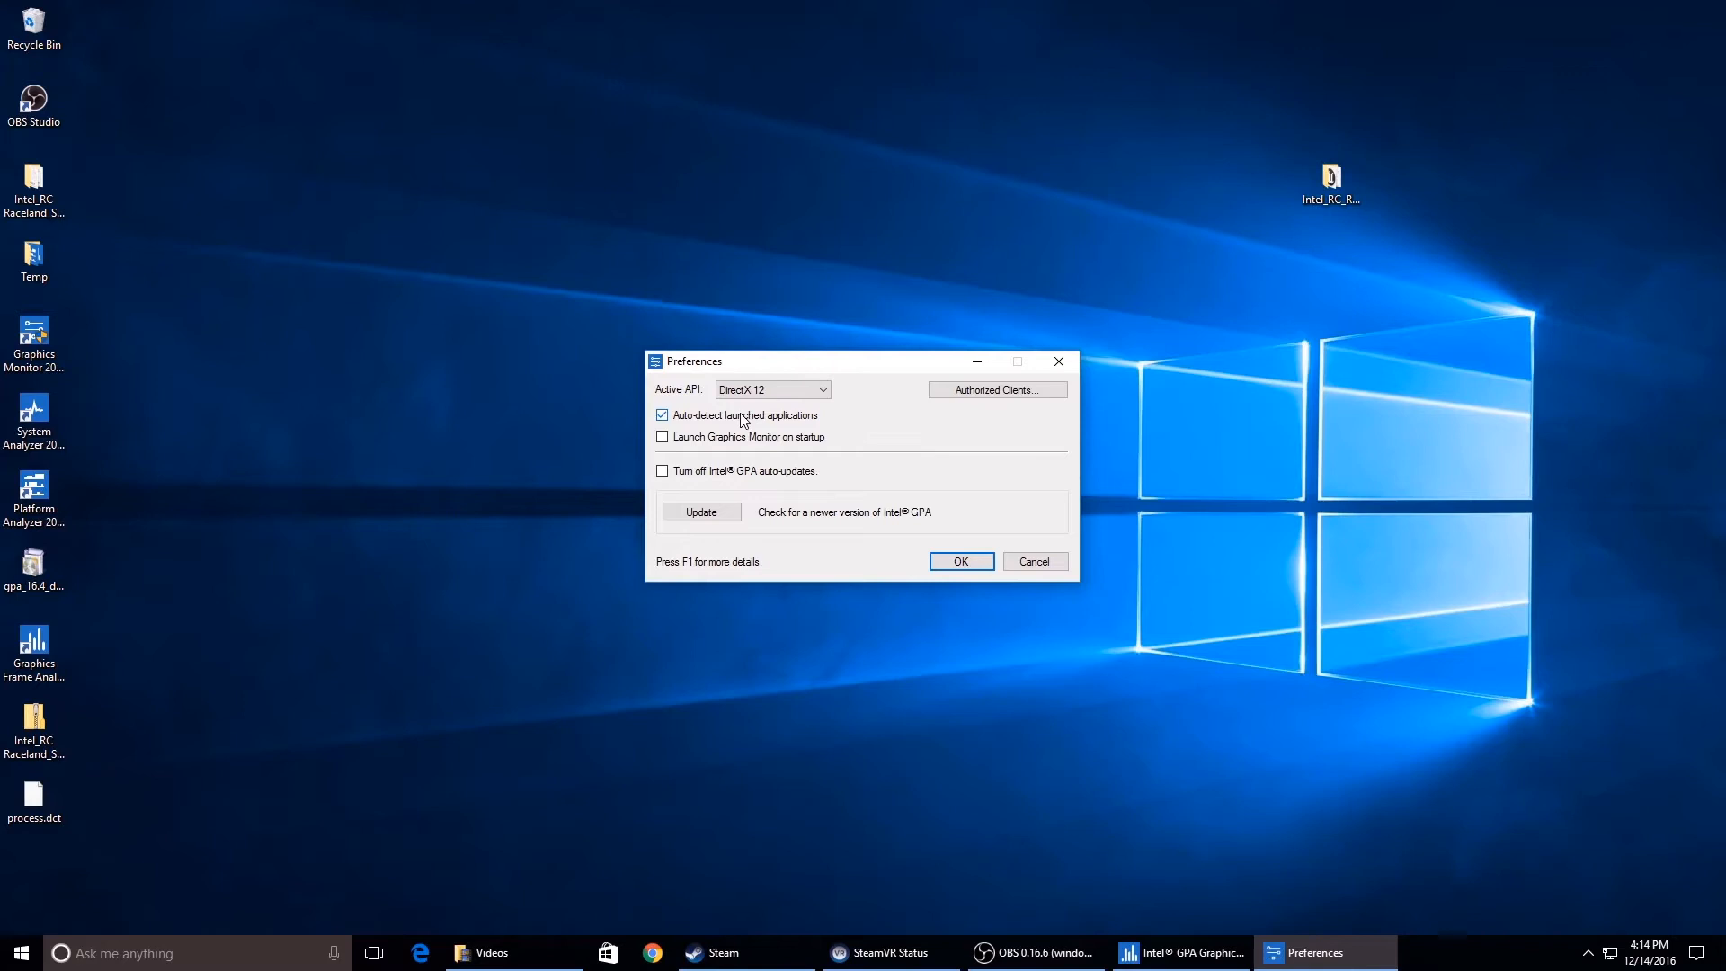
click(958, 561)
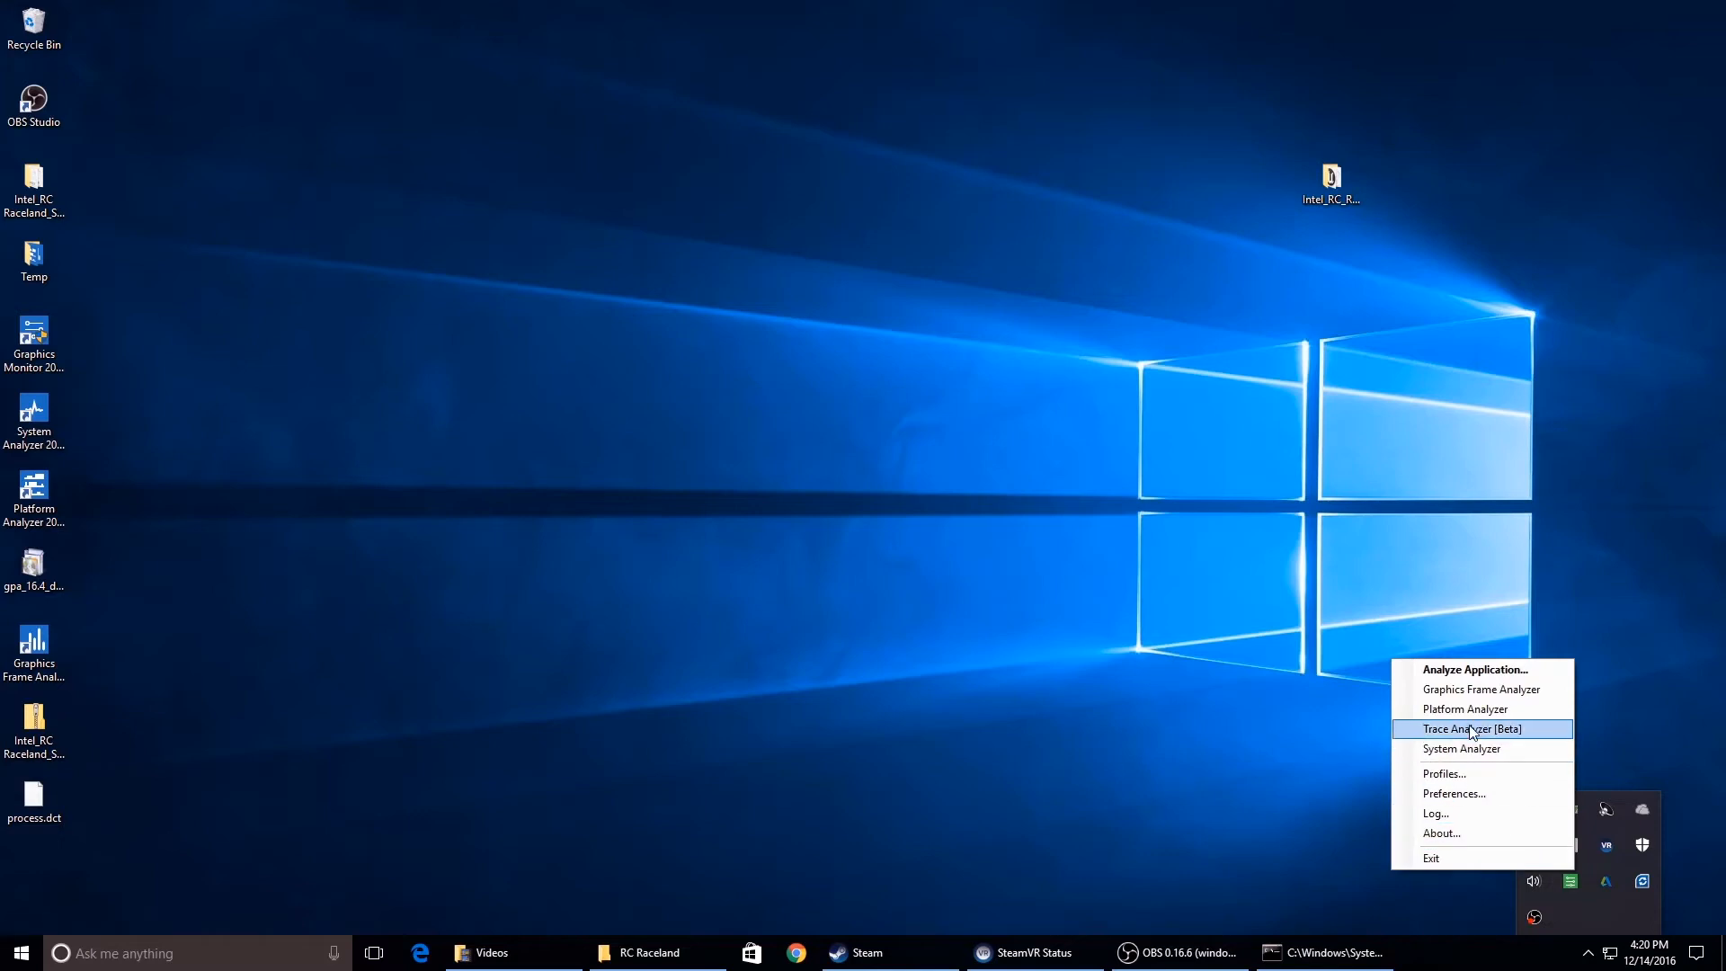
Launch Trace Analyzer [Beta] from the tray menu and choose the newest GlobalInjection trace.
click(1472, 728)
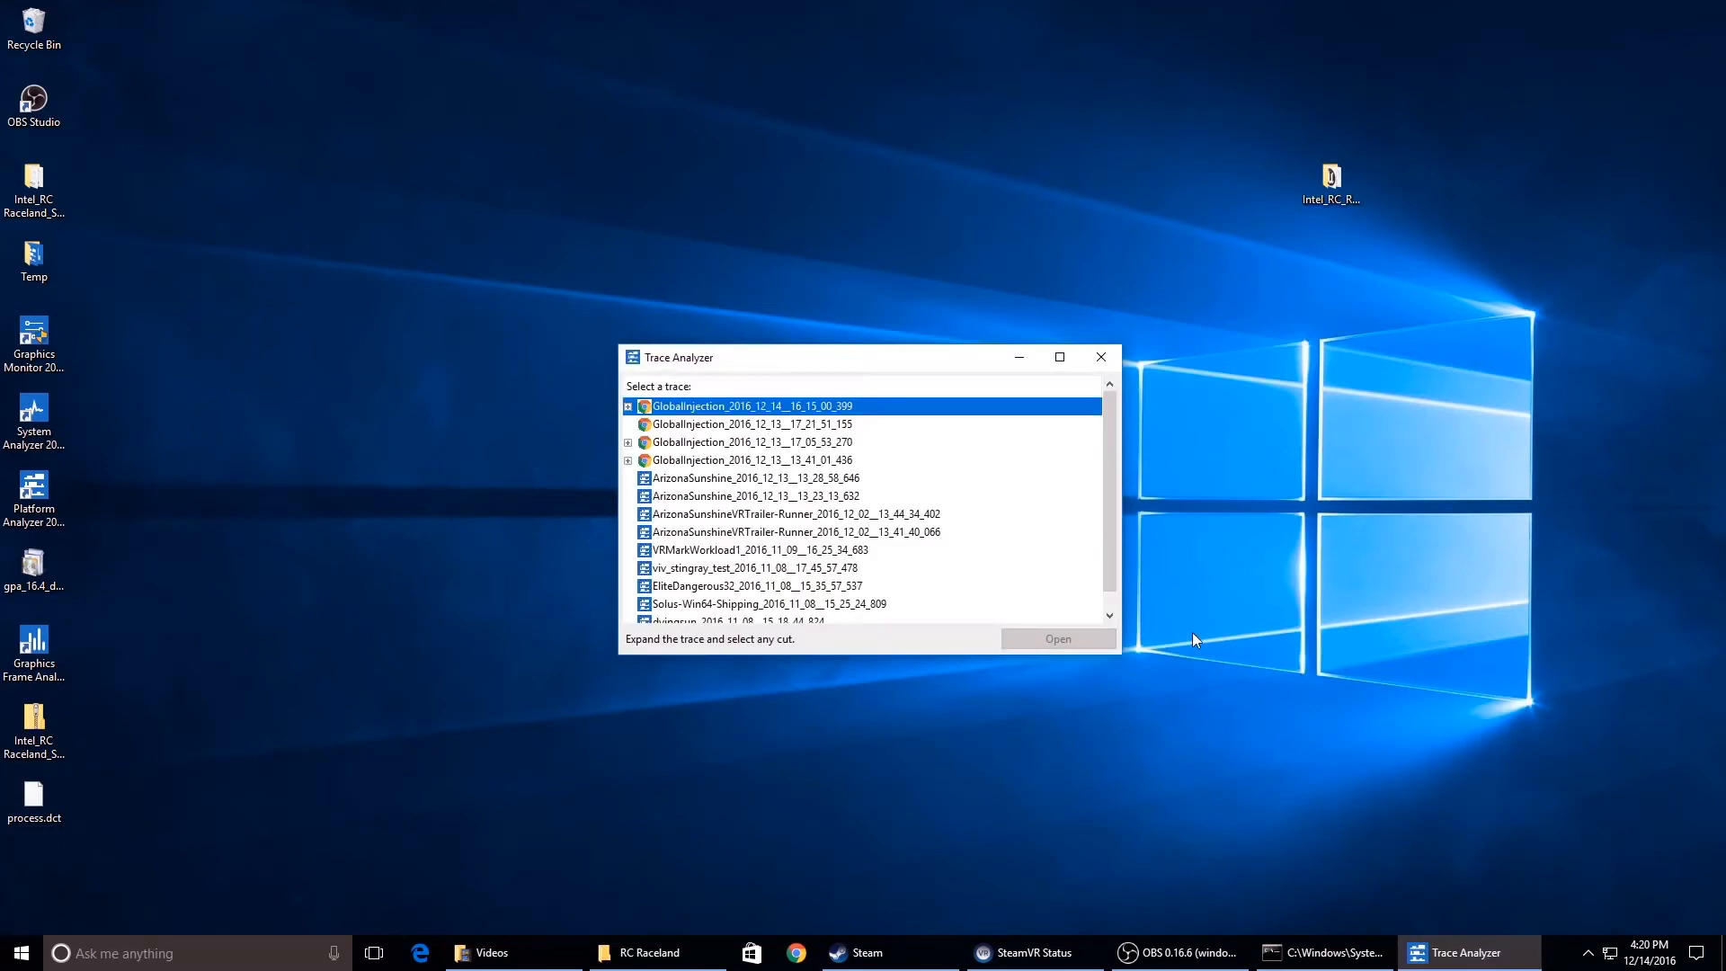
click(1055, 638)
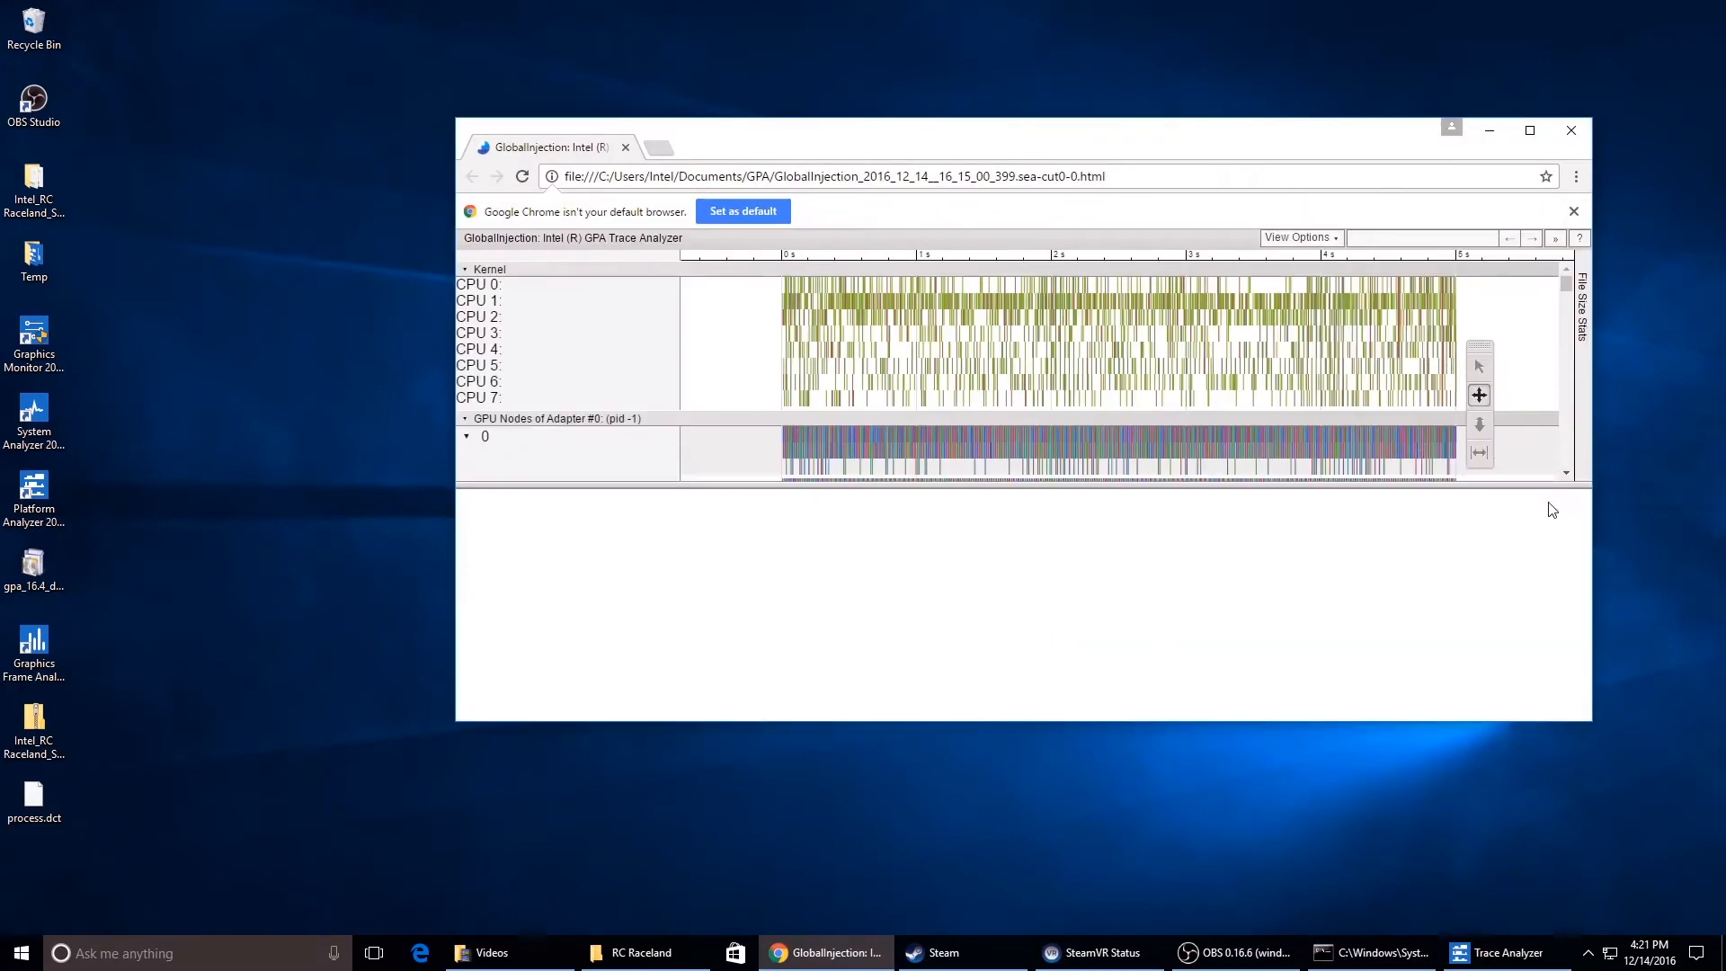
Interact with the timeline toolbar of the GlobalInjection trace report in Chrome.
click(1528, 129)
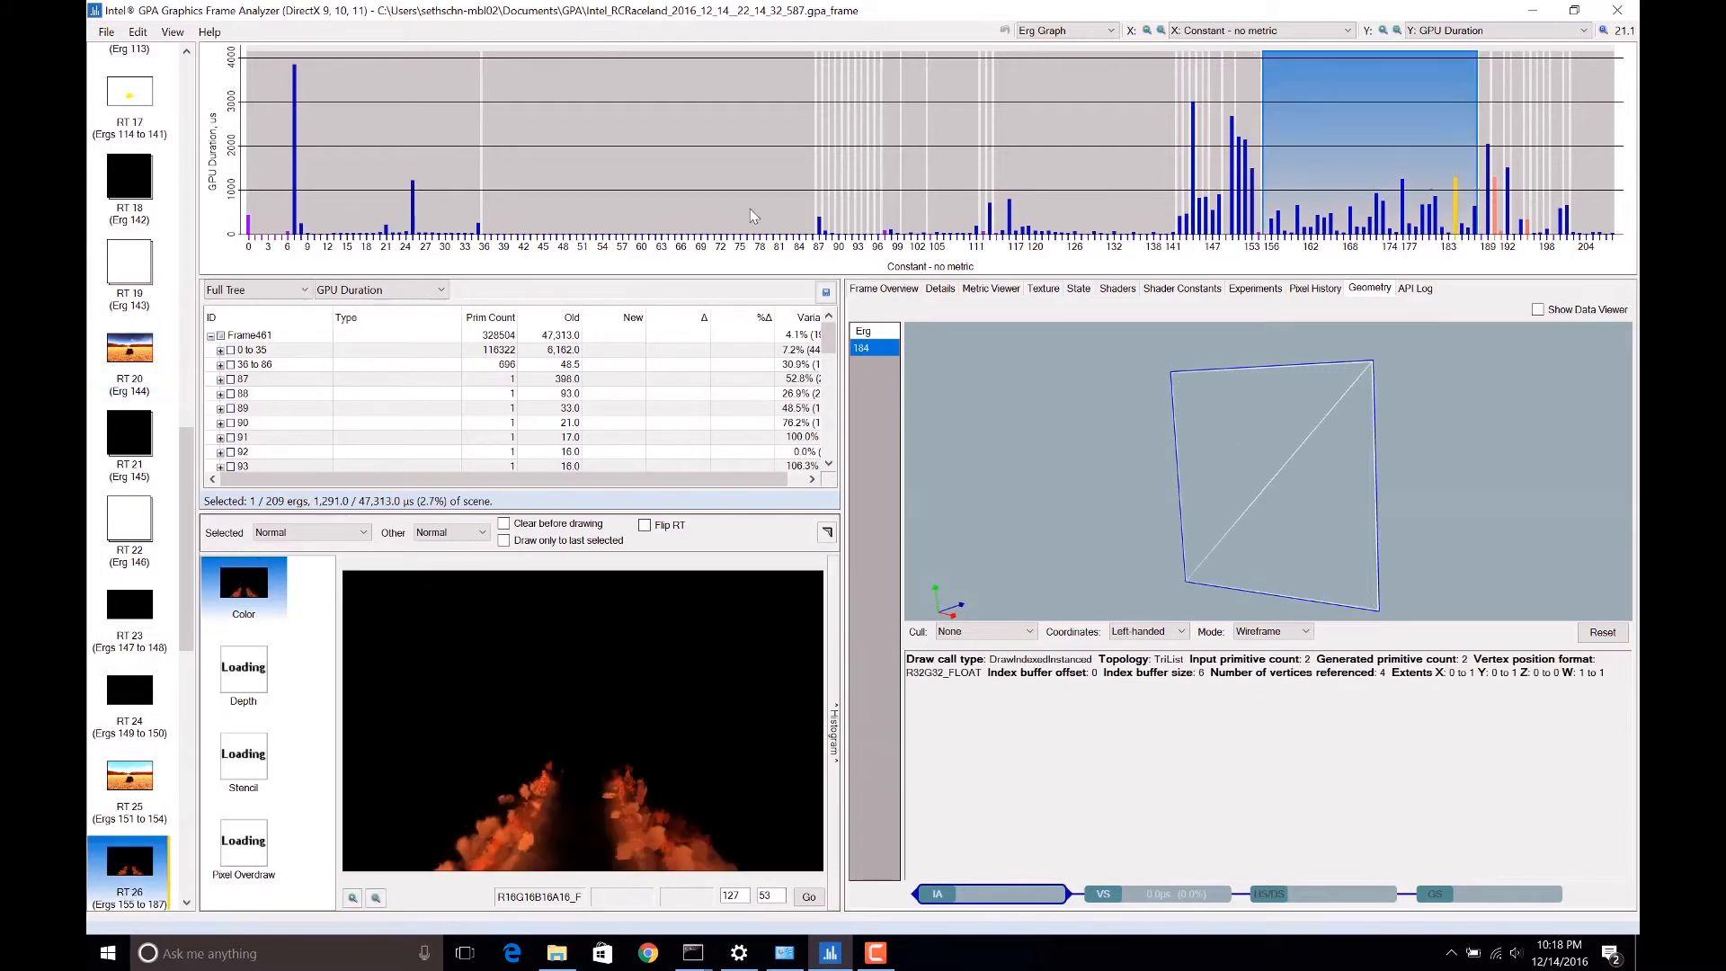
Leave Frame Analyzer and reach Windows advanced display settings with custom scaling at 150%.
click(243, 675)
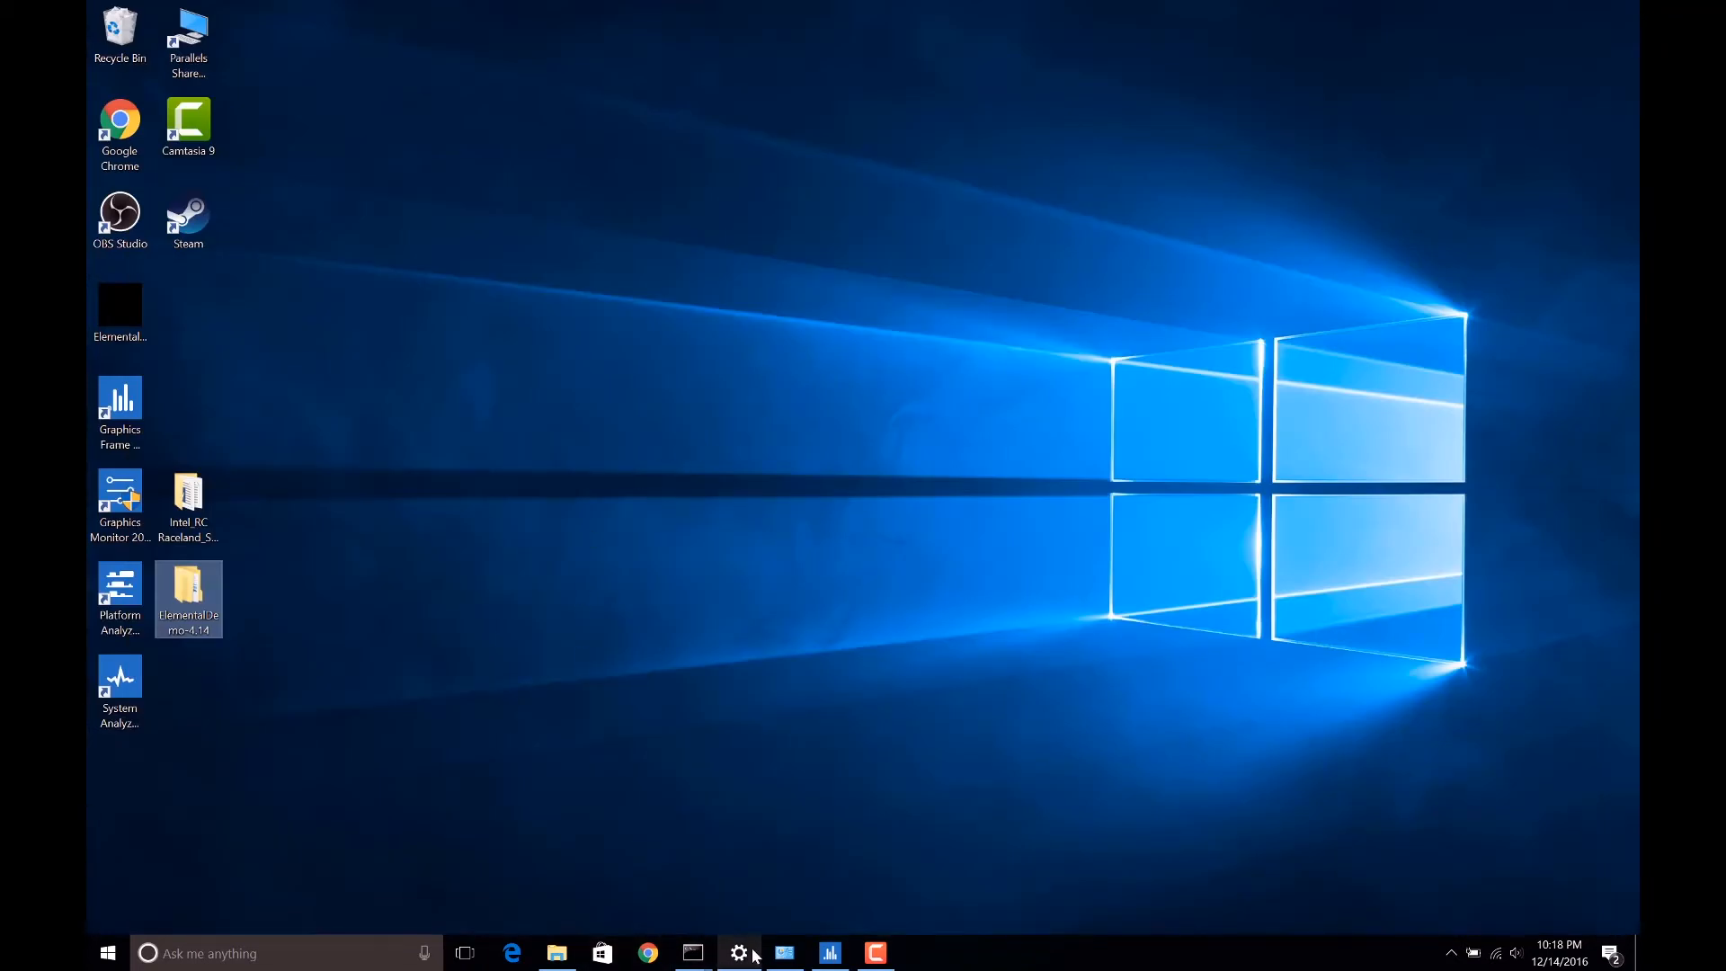
click(784, 953)
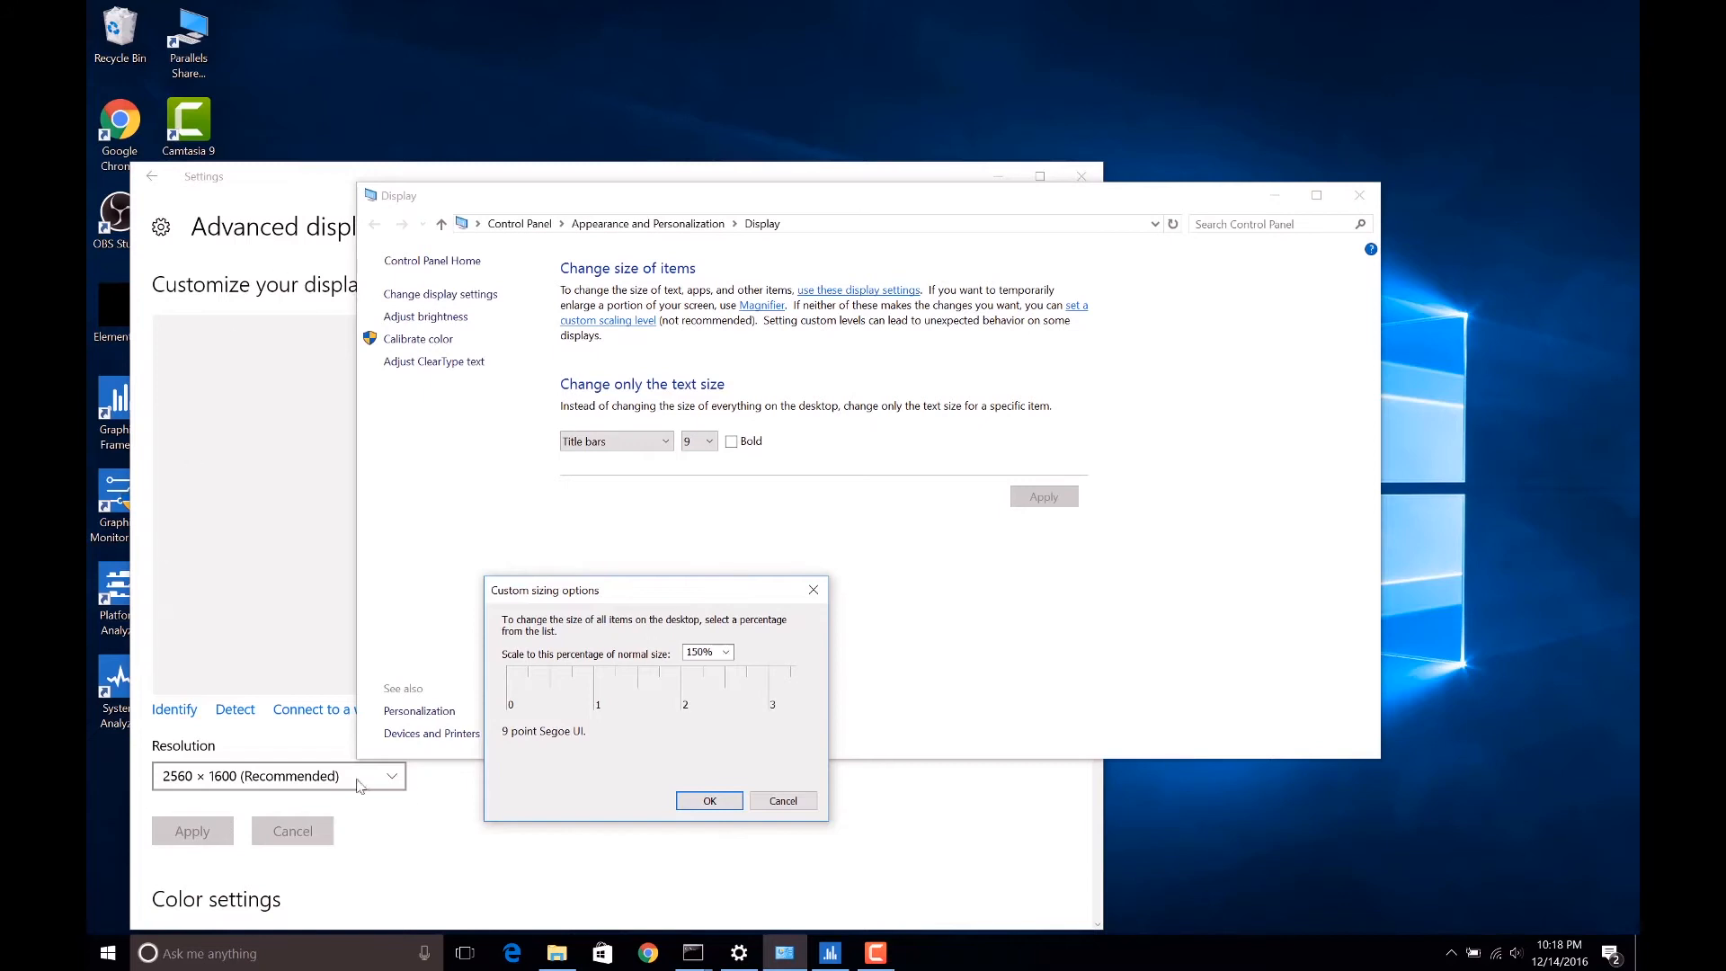
mouse_move(852, 655)
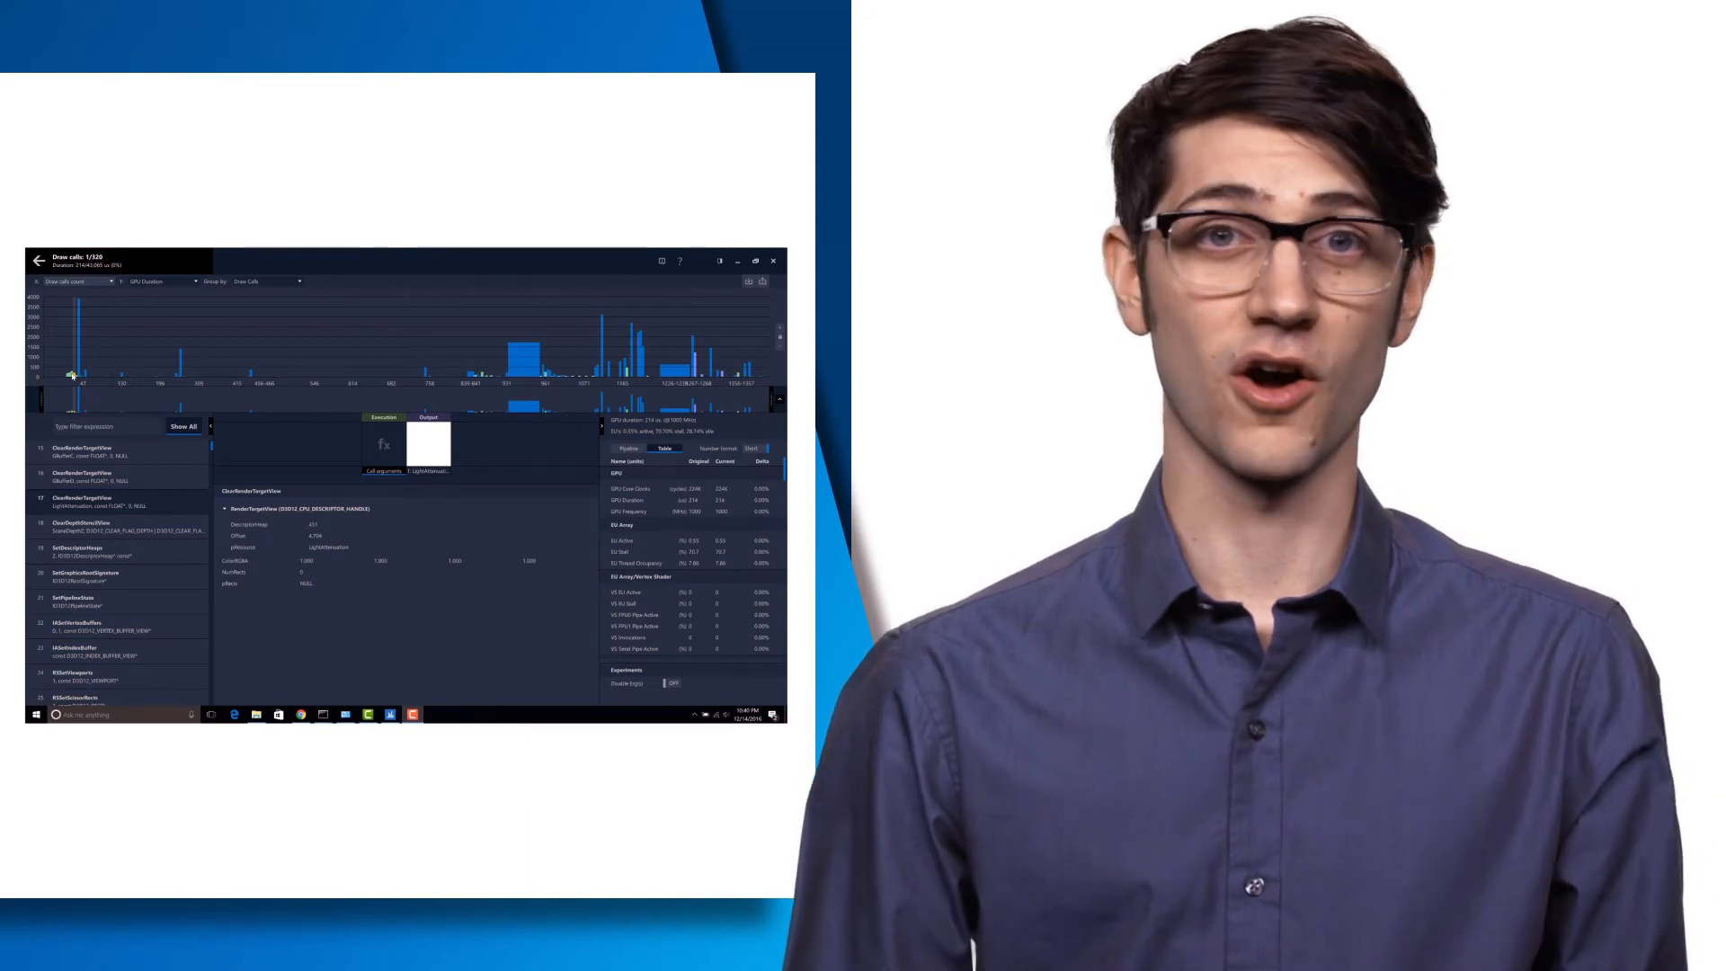
click(753, 260)
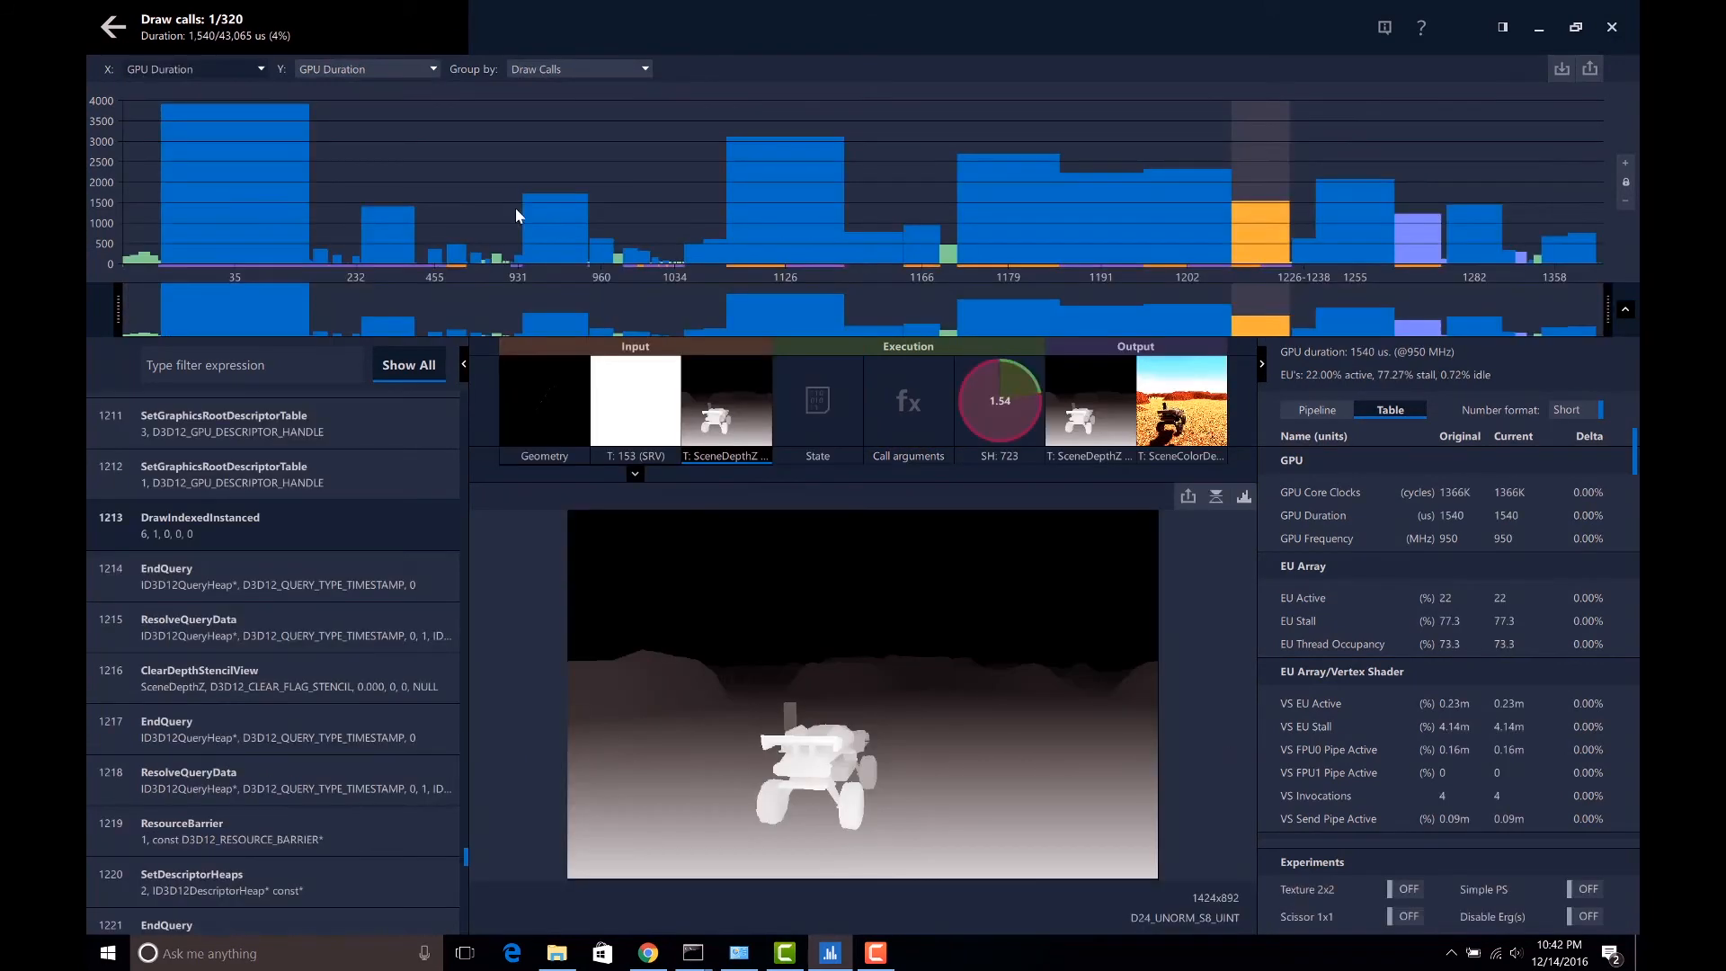
Select the tall bar for draw call 1126 to view its DrawIndexedInstanced and 256×256 texture.
click(784, 187)
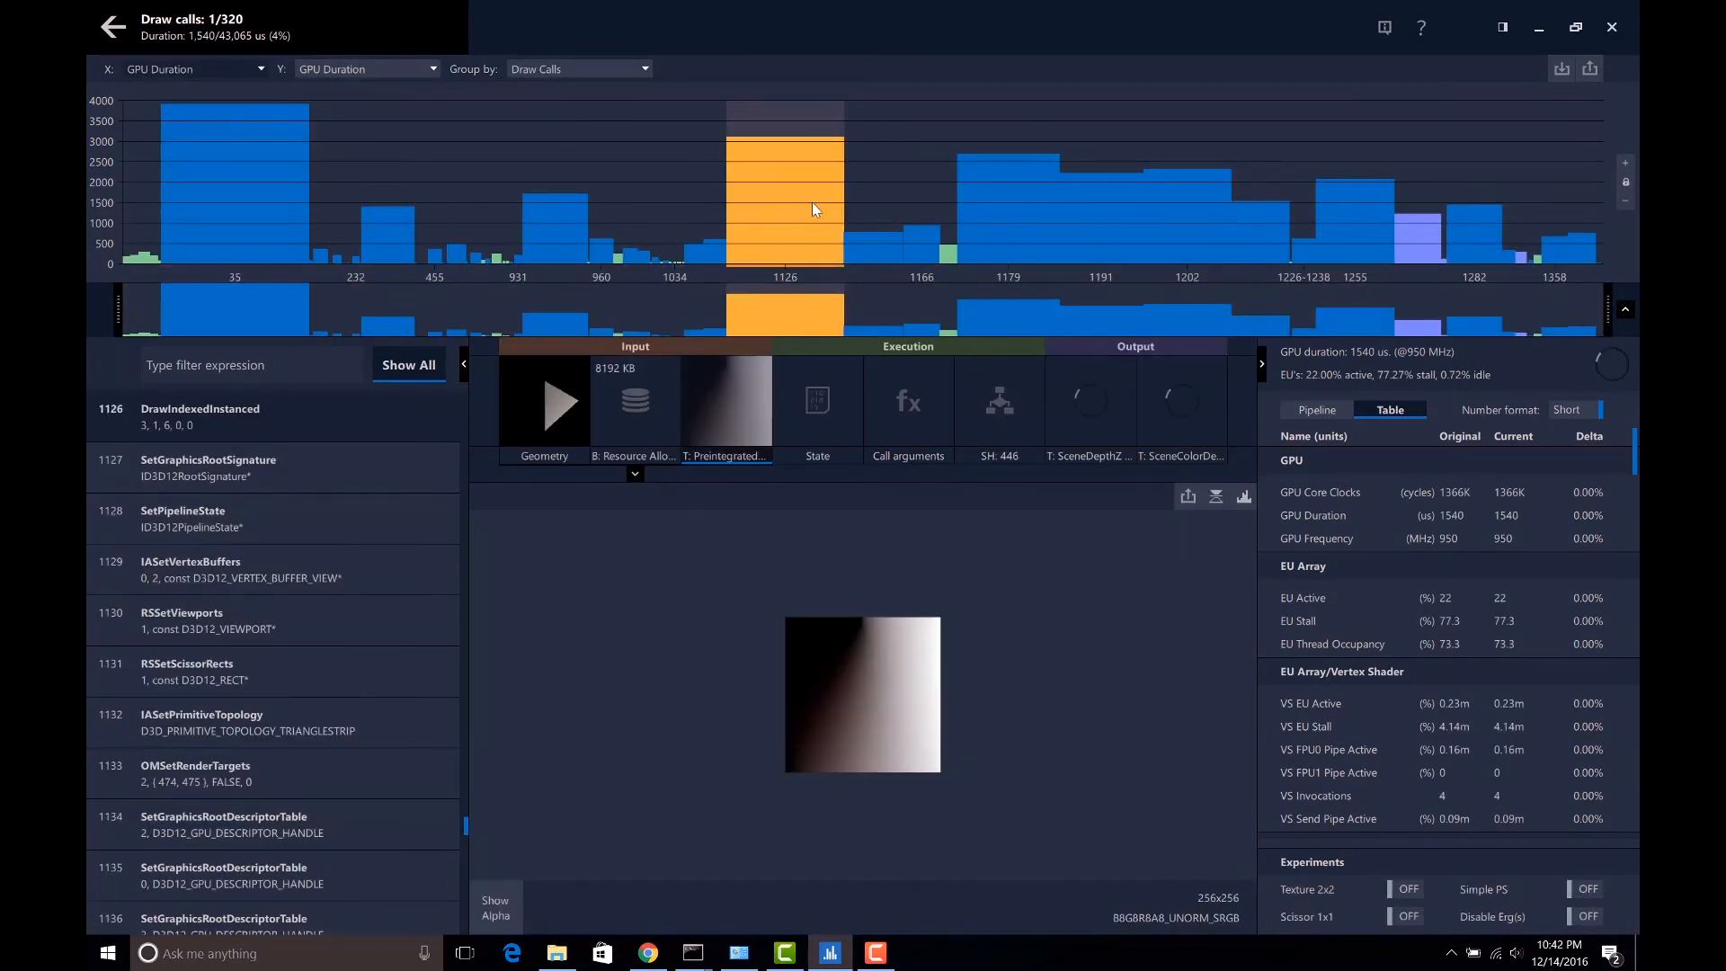